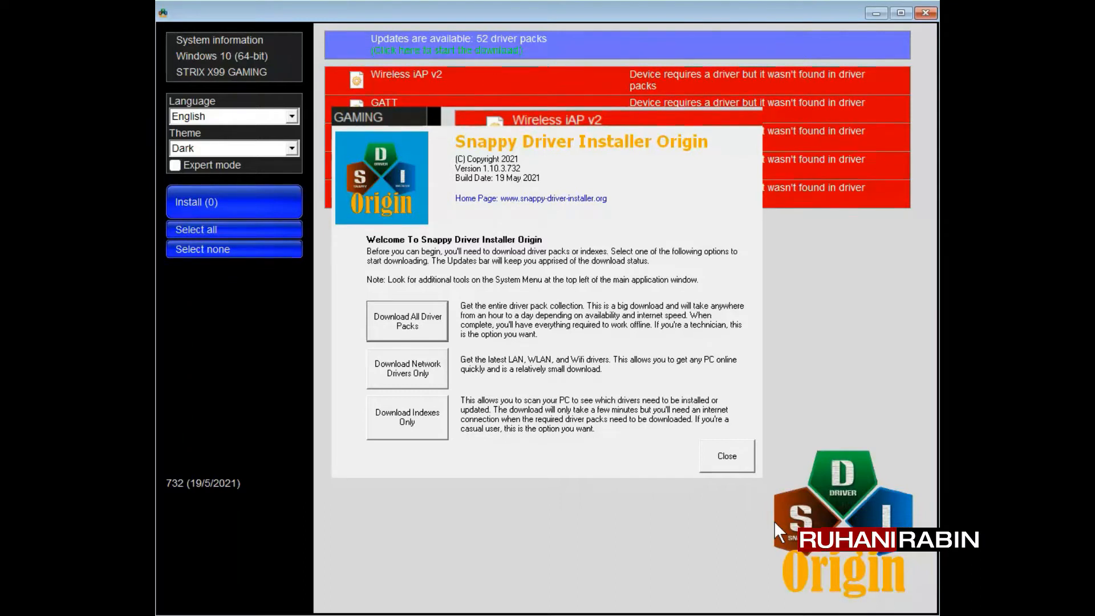
mouse_move(695, 304)
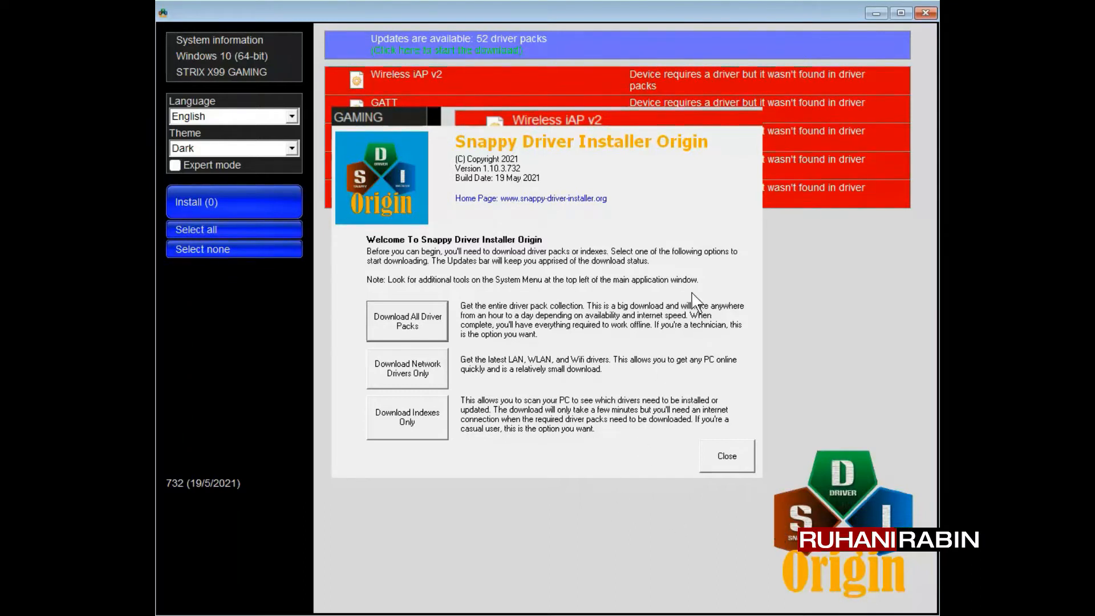
mouse_move(629, 491)
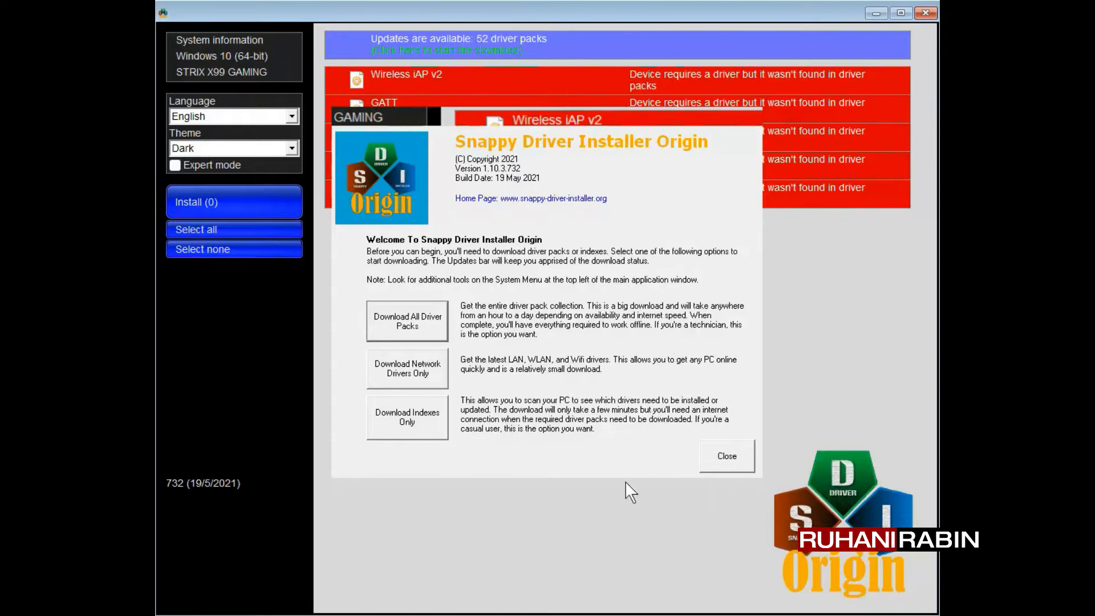
mouse_move(671, 522)
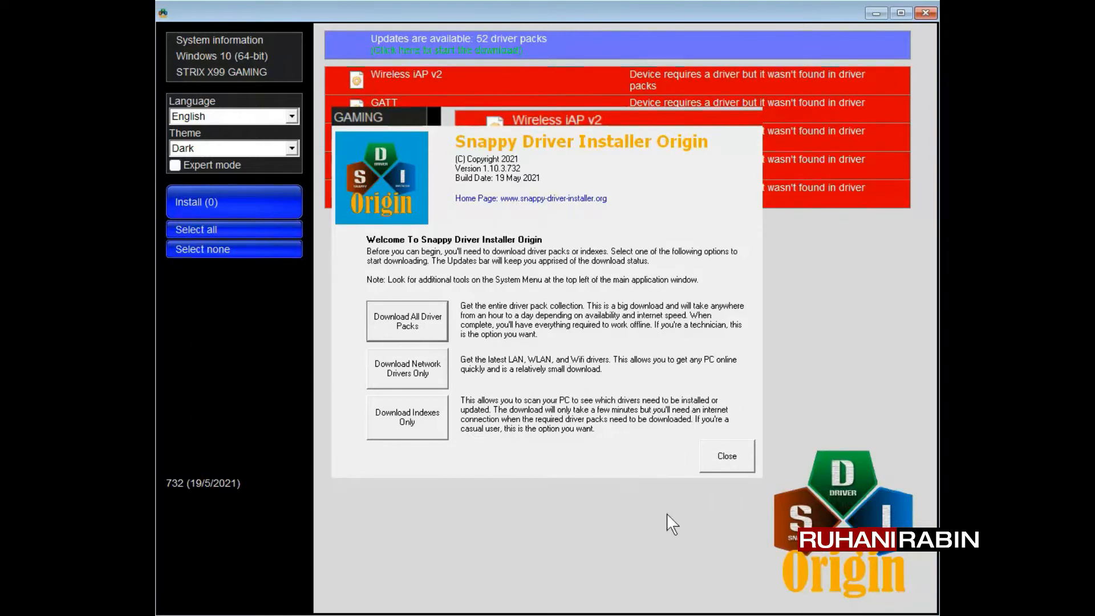
mouse_move(705, 465)
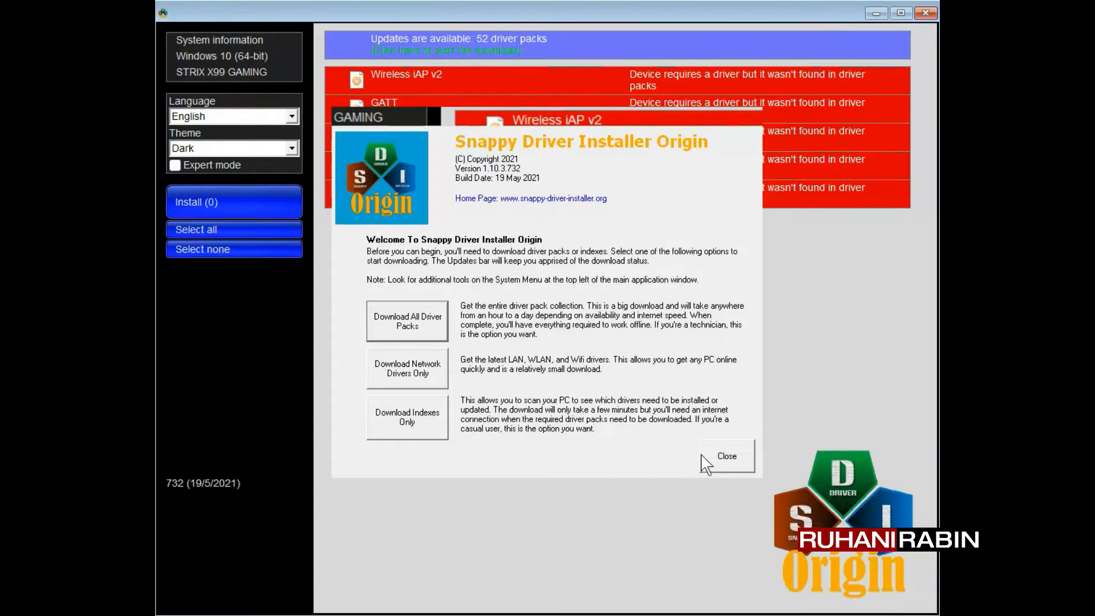
mouse_move(650, 531)
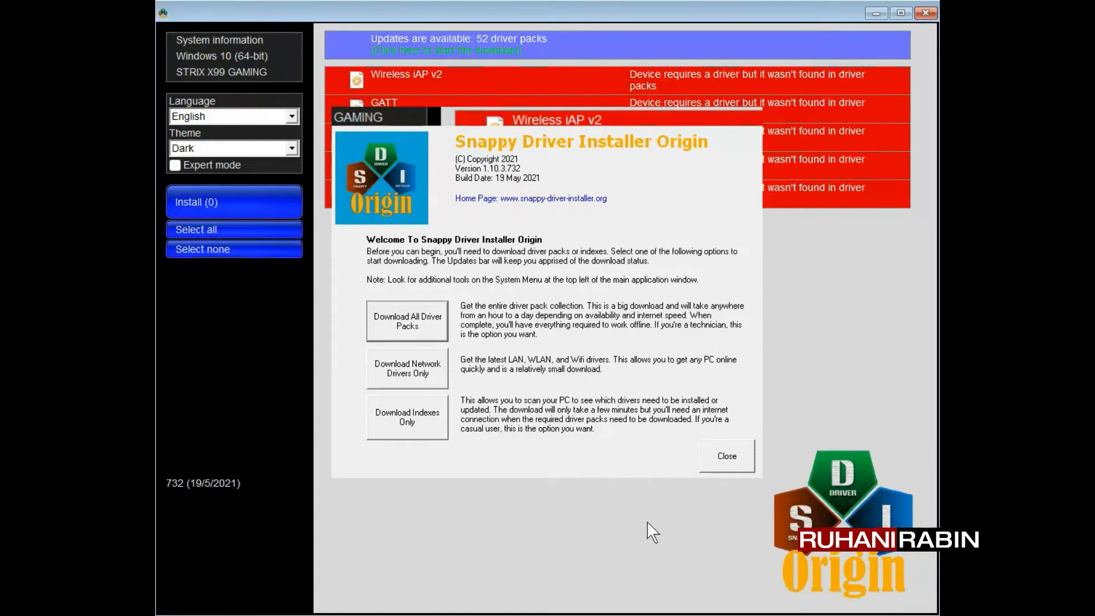
mouse_move(507, 550)
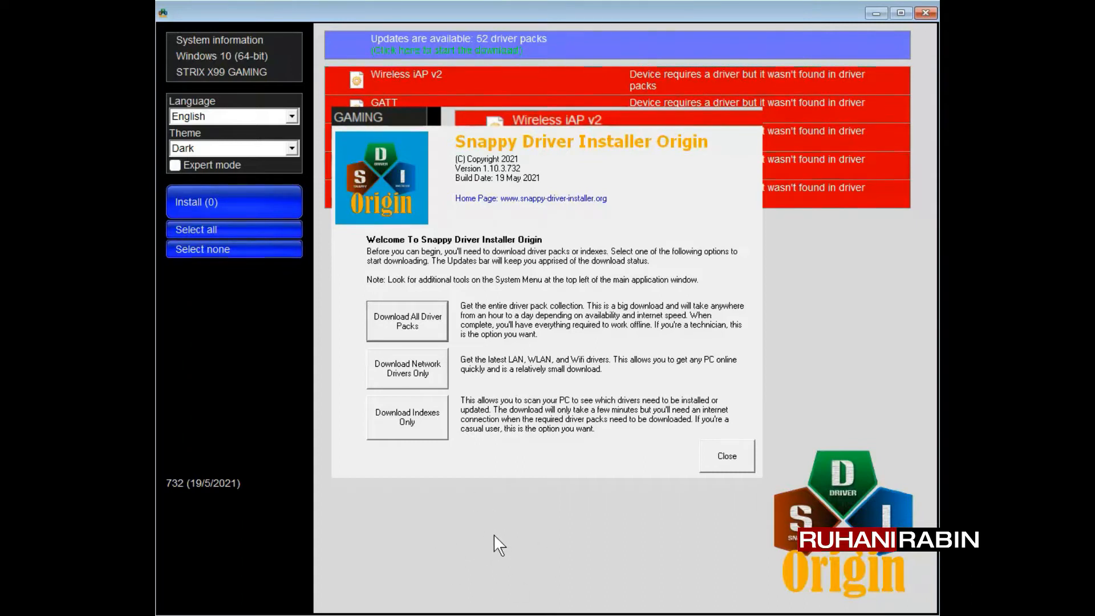
mouse_move(466, 524)
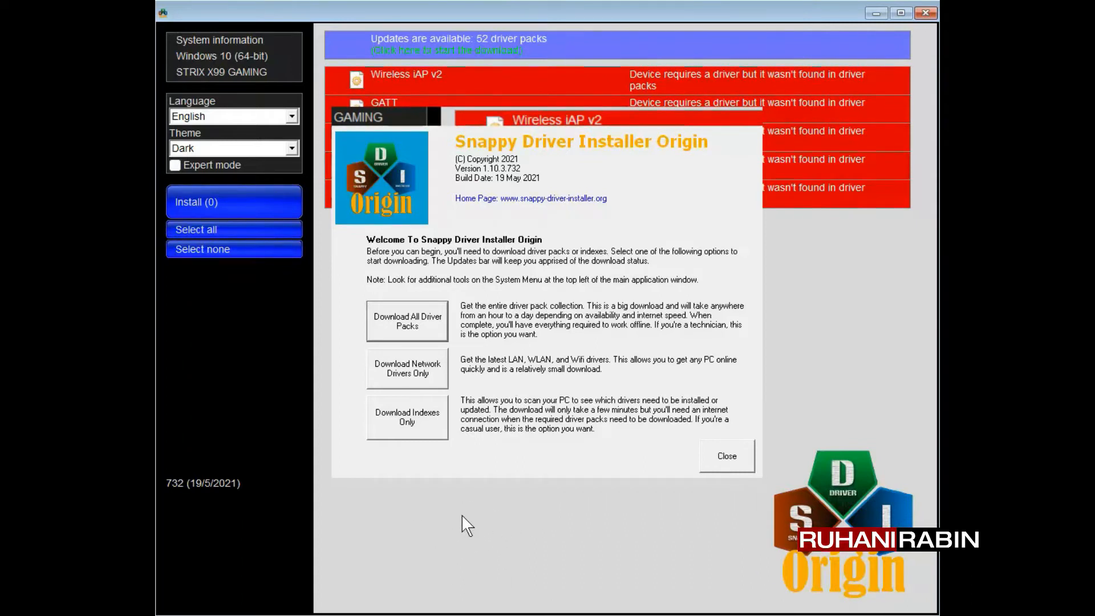
mouse_move(594, 543)
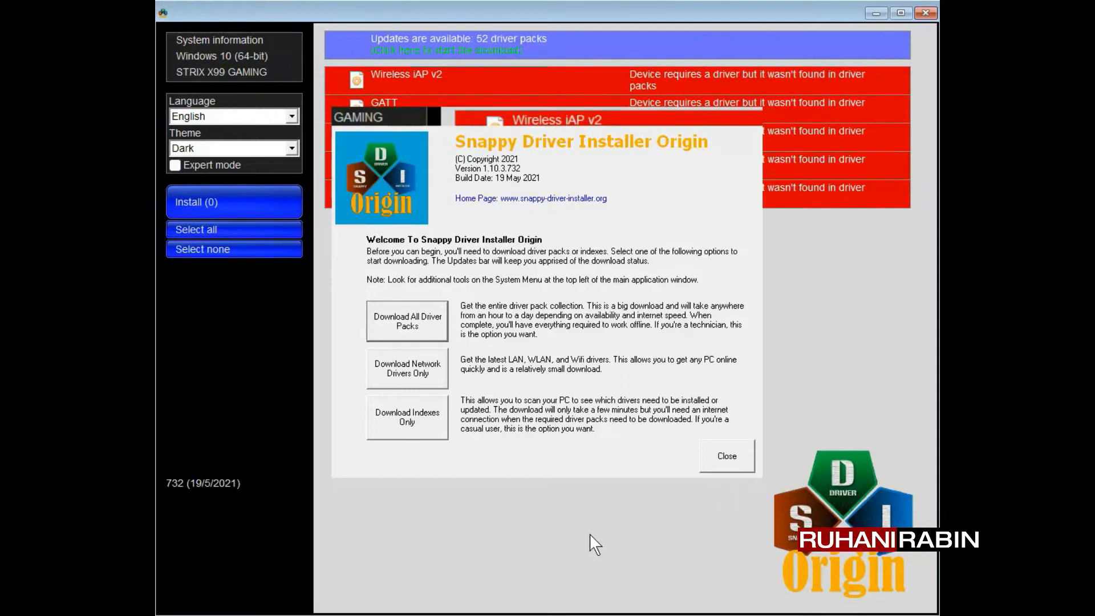
mouse_move(486, 537)
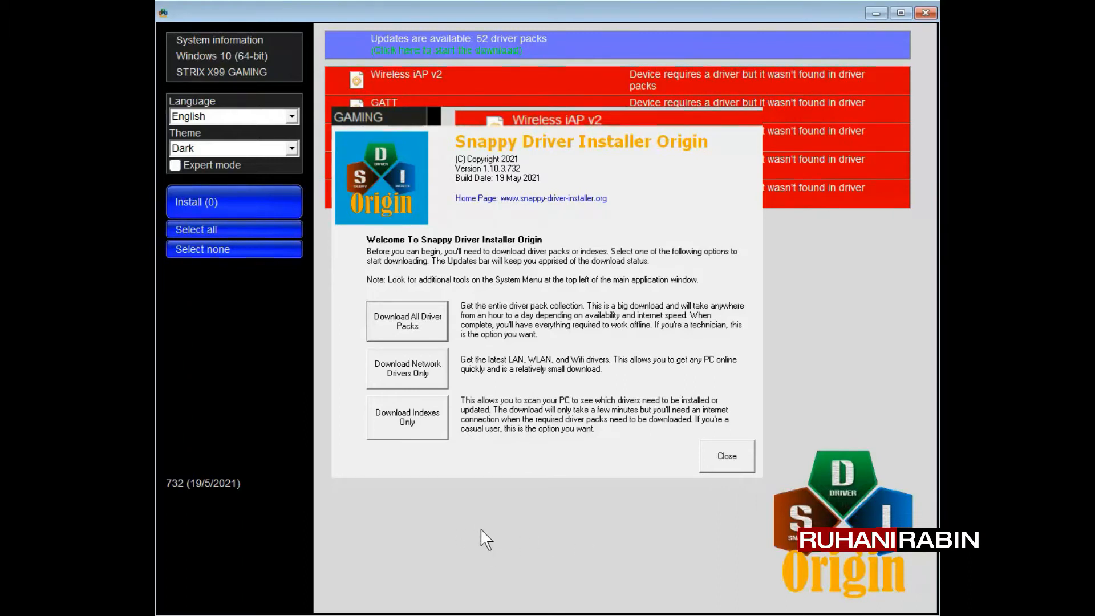
mouse_move(500, 546)
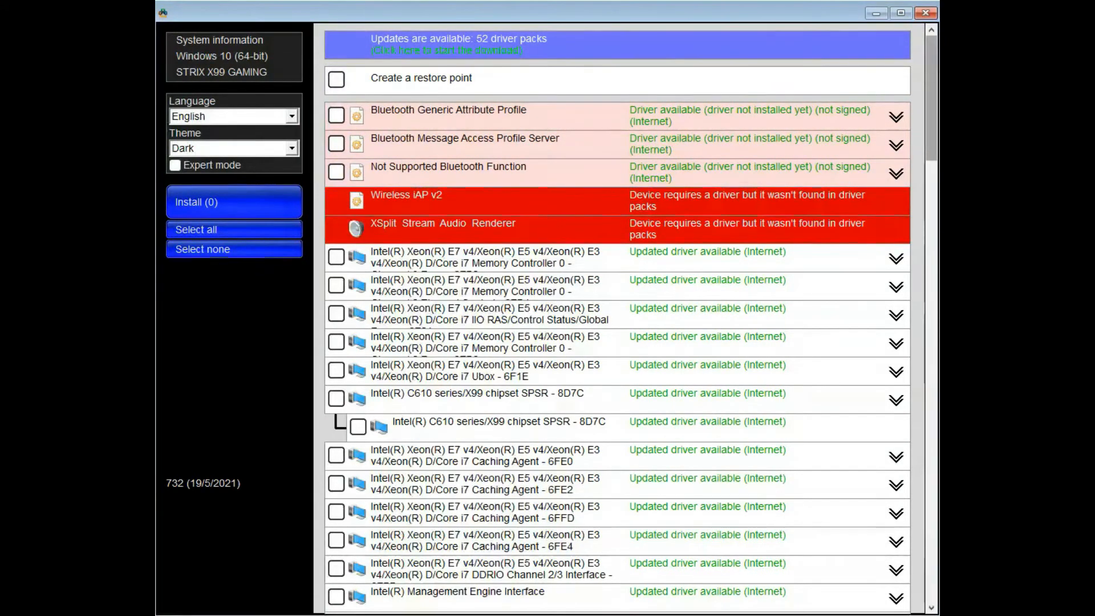
- Scroll the driver list until the ASMedia USB3.1 eXtensible Host Controller entry is visible
scroll(down, 3)
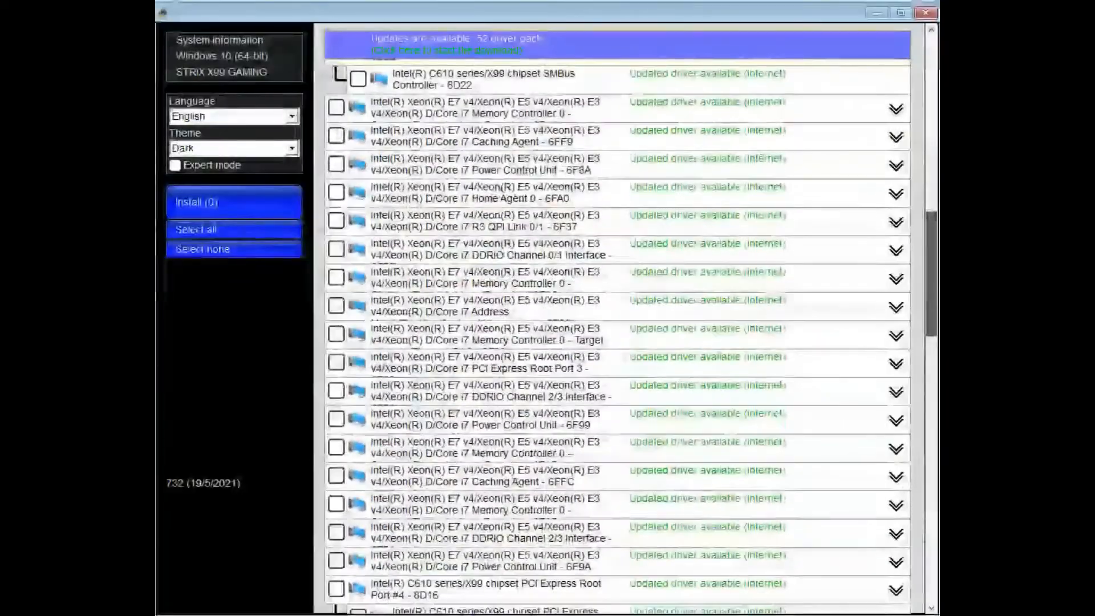
scroll(down, 3)
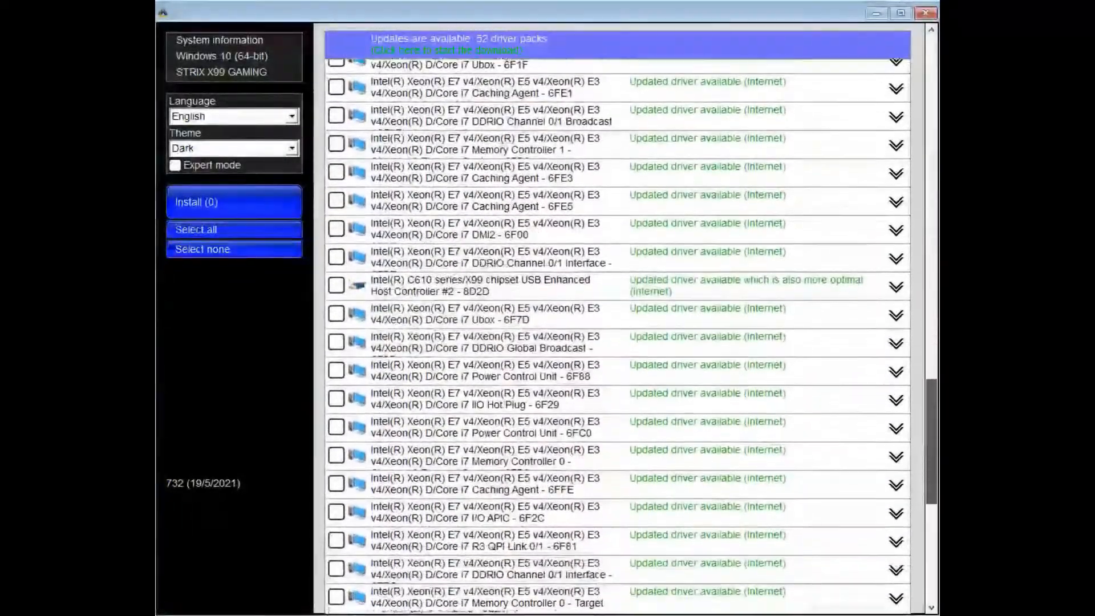
scroll(down, 3)
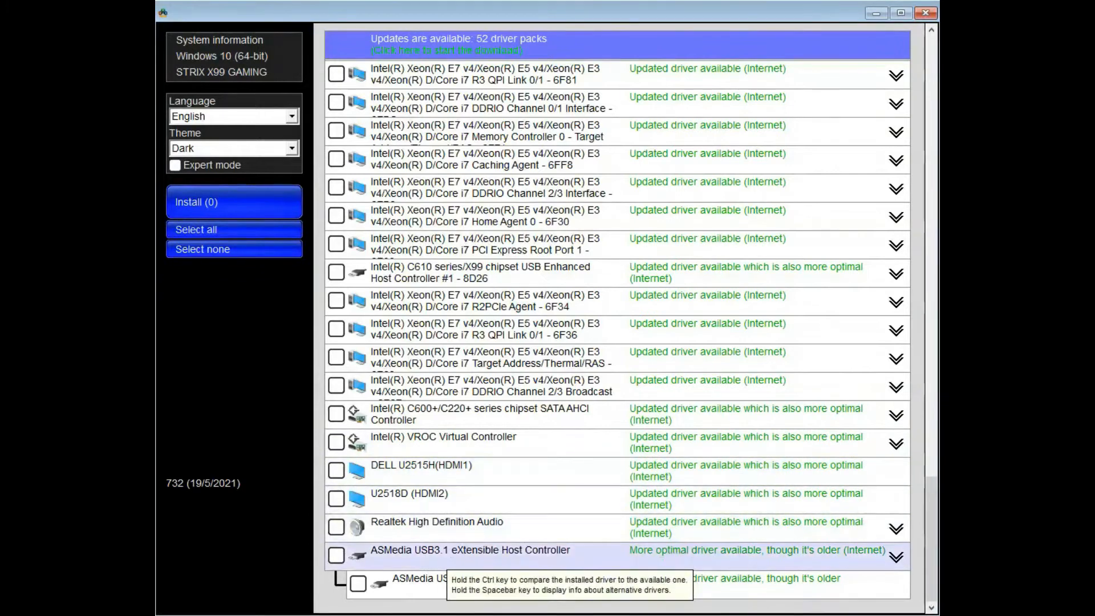
- Tick the ASMedia USB3.1 eXtensible Host Controller update so Install shows (1)
click(336, 556)
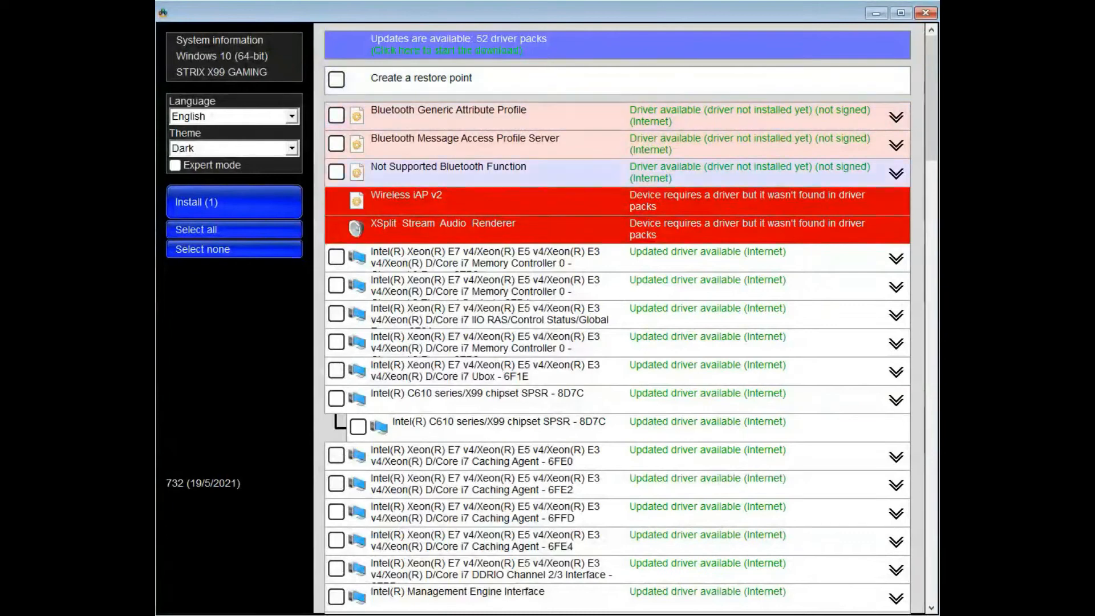
scroll(down, 3)
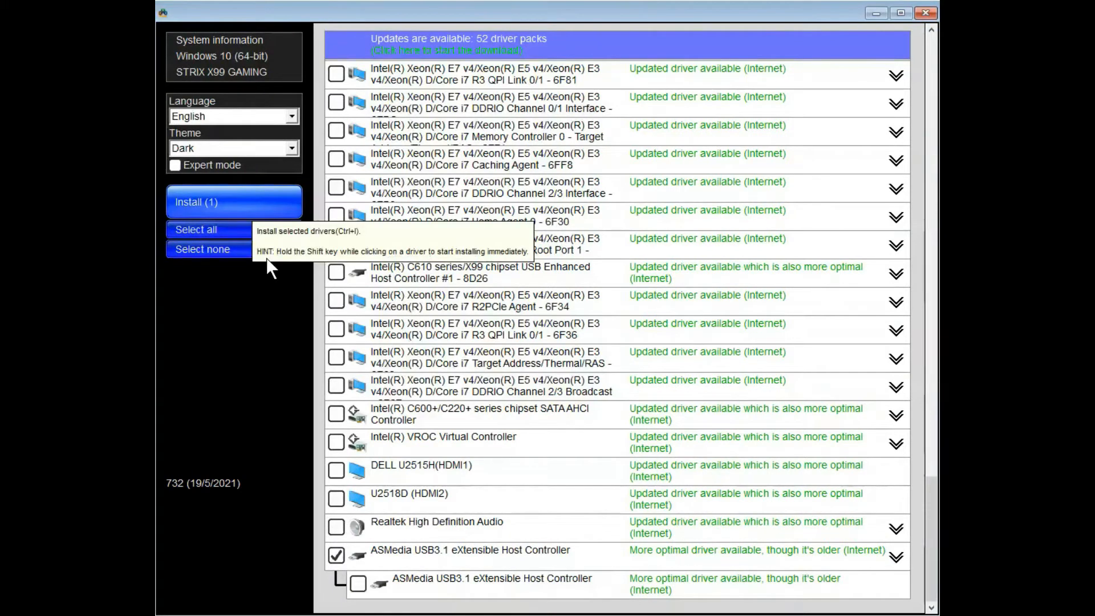
scroll(down, 3)
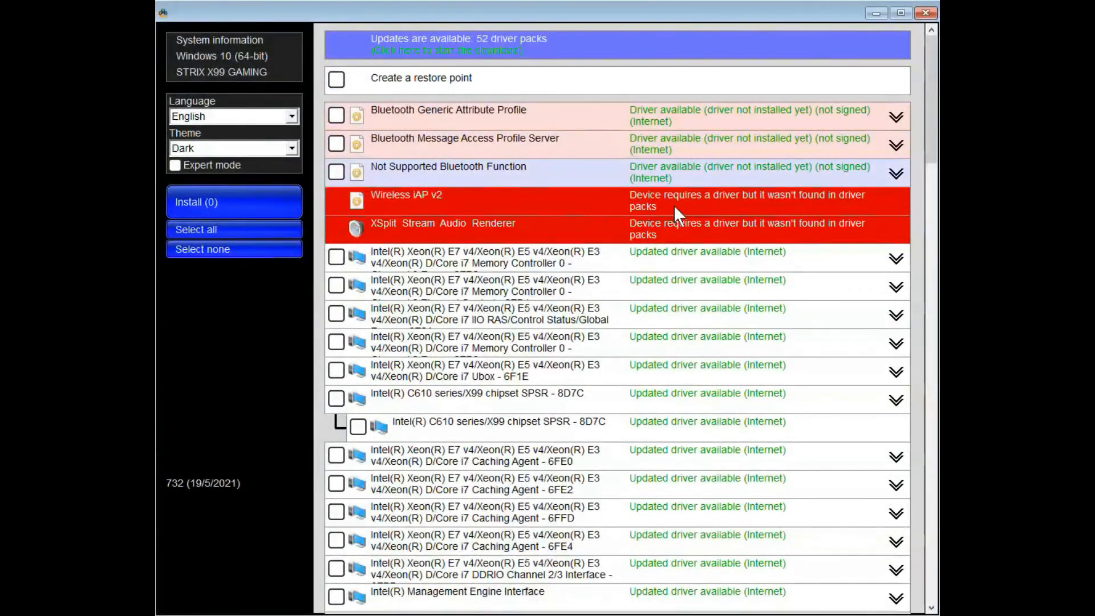
mouse_move(741, 273)
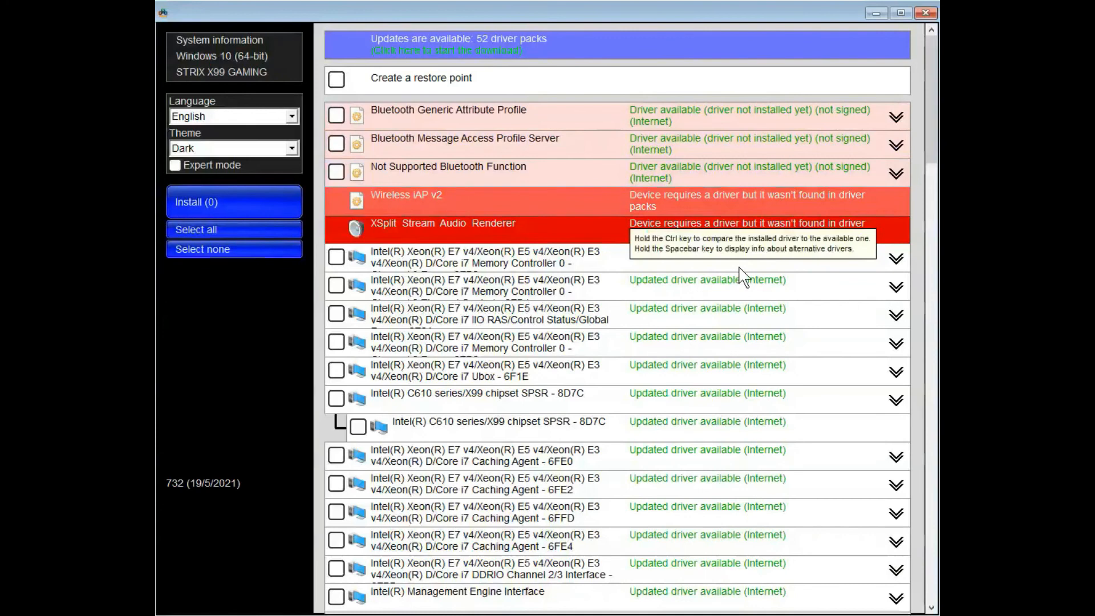